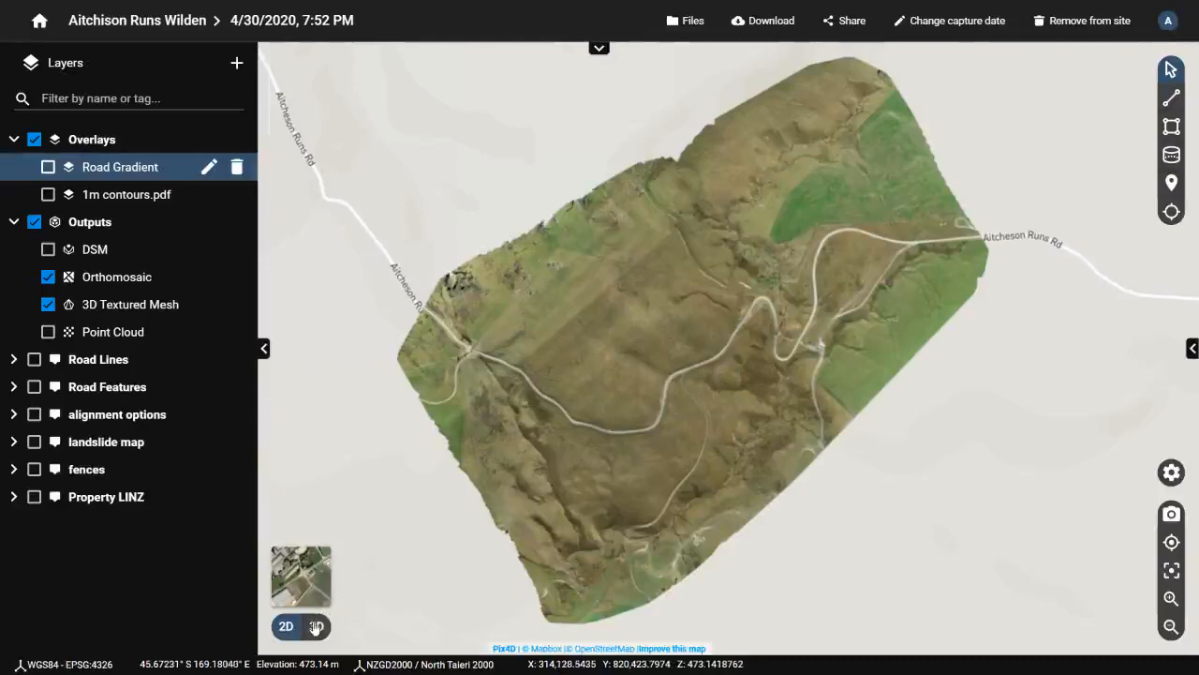
Switch the PIX4Dcloud site to 3D and fly down close to the gravel road
{"action": "left_click", "coordinate": [317, 626]}
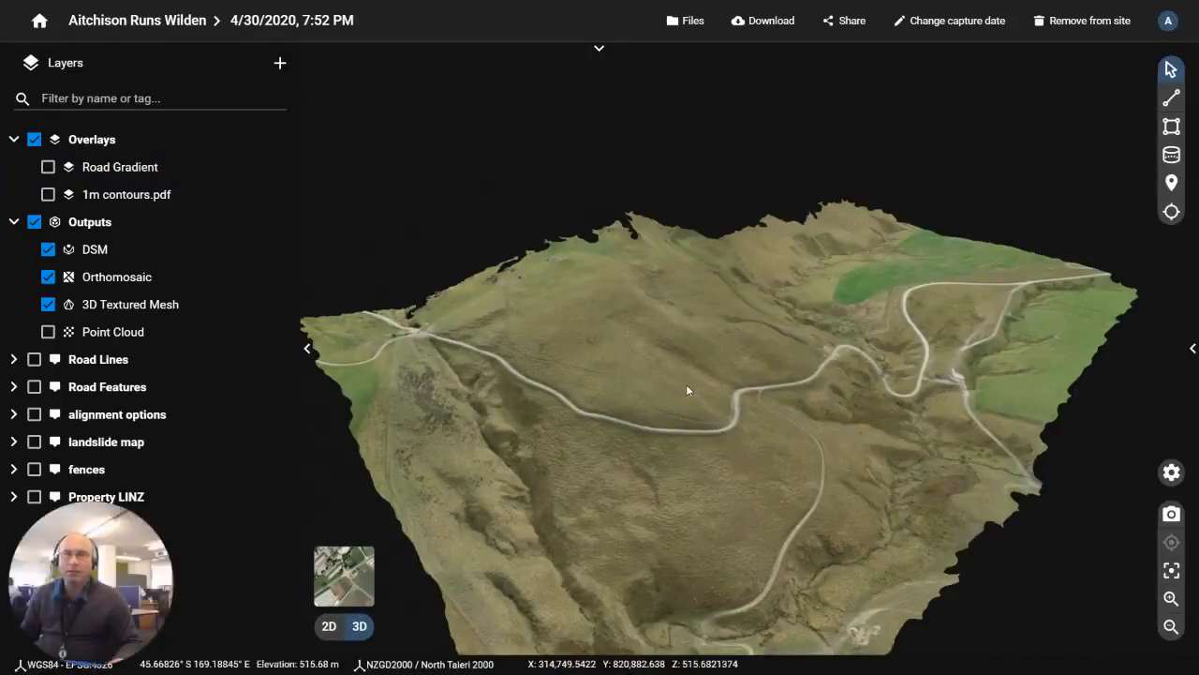
{"action": "left_click_drag", "start_coordinate": [689, 390], "coordinate": [630, 406]}
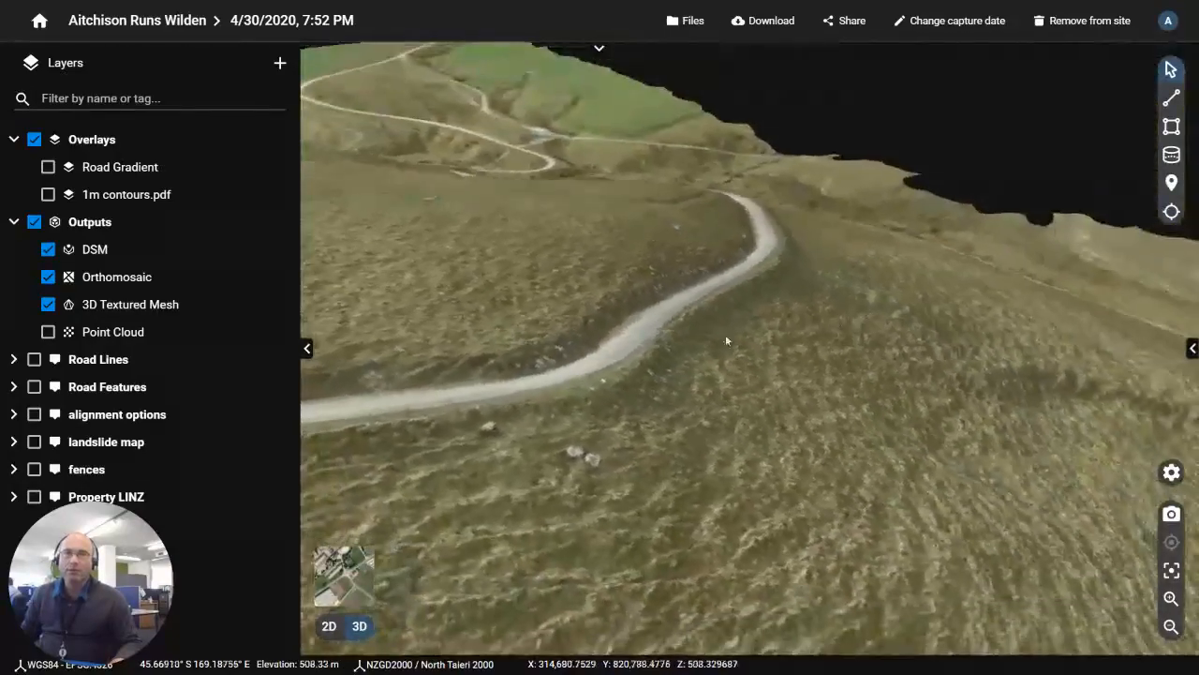
{"action": "left_click_drag", "start_coordinate": [726, 340], "coordinate": [623, 309]}
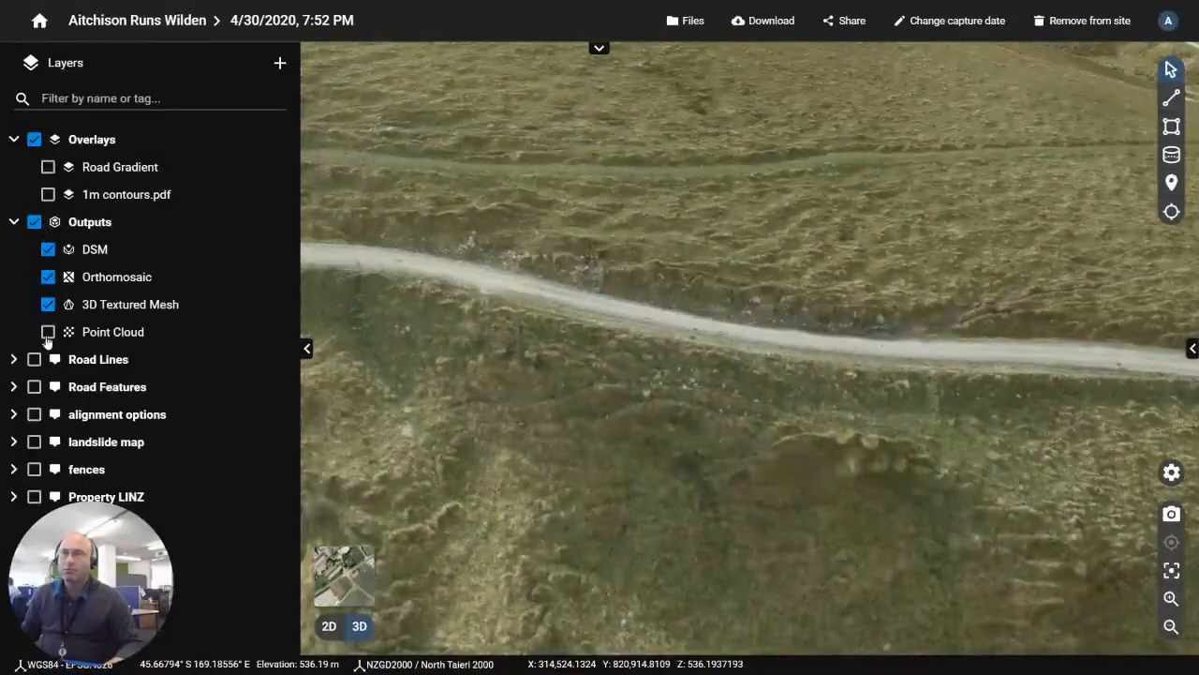
Turn on the Point Cloud layer and turn off the 3D Textured Mesh
{"action": "left_click", "coordinate": [48, 331]}
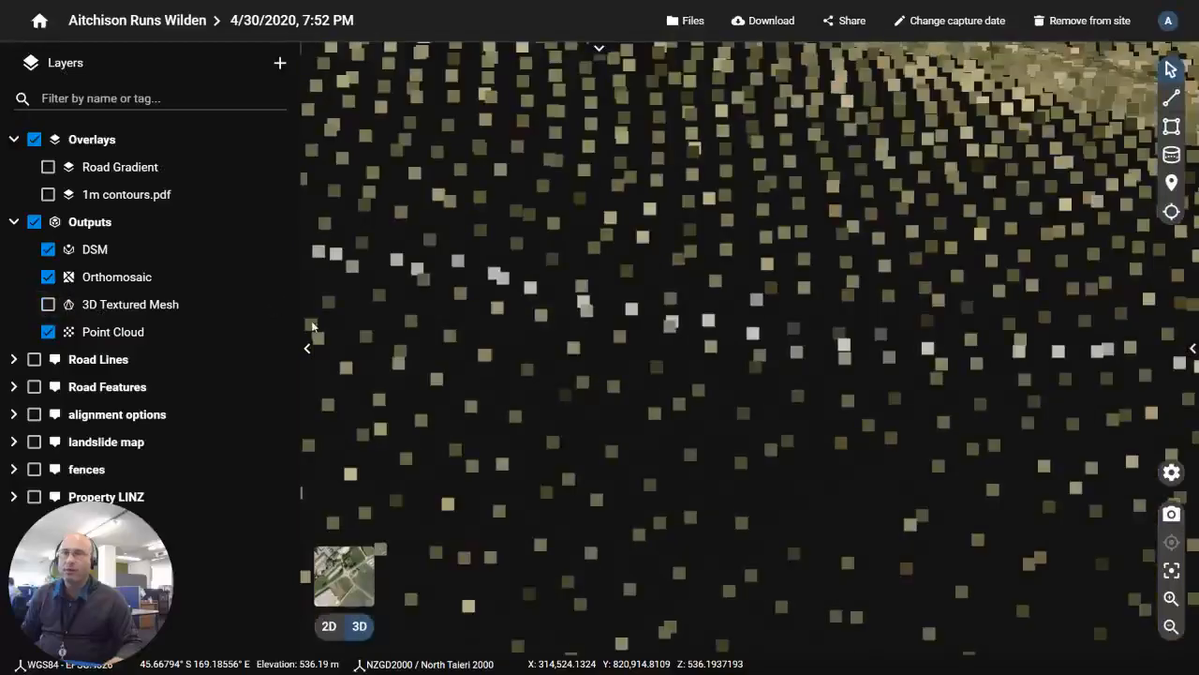
{"action": "left_click", "coordinate": [48, 248]}
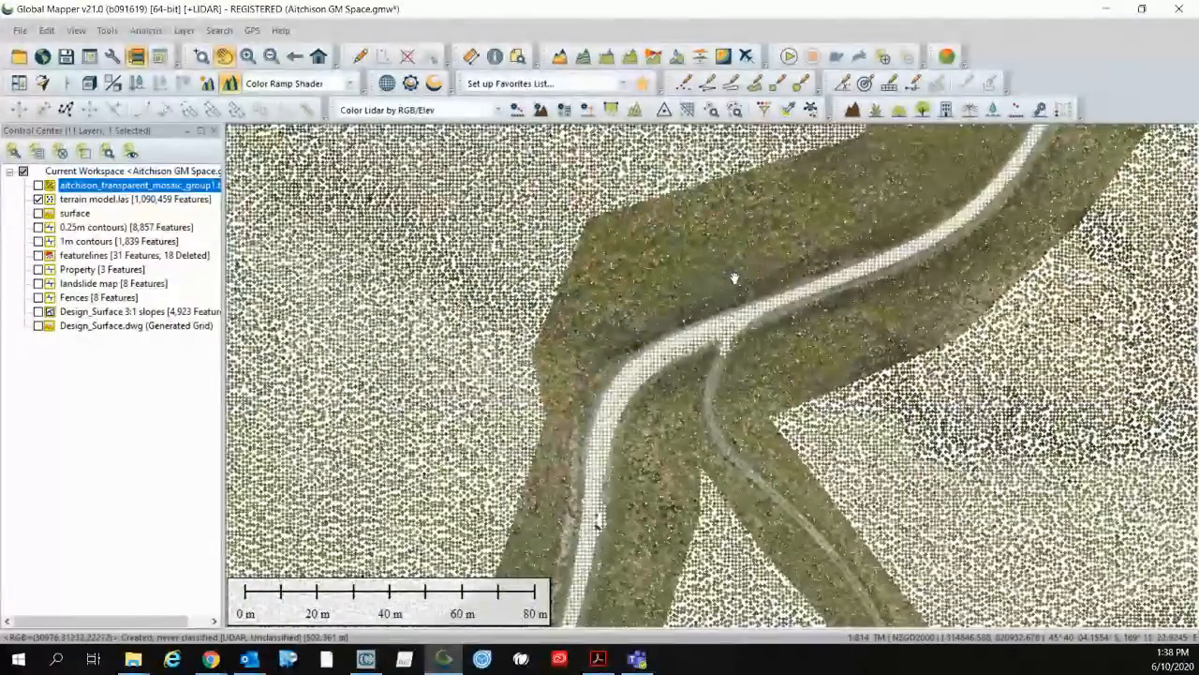
Hide terrain model.las, briefly show the elevation surface, then switch to the 1m contours
{"action": "left_click", "coordinate": [105, 199]}
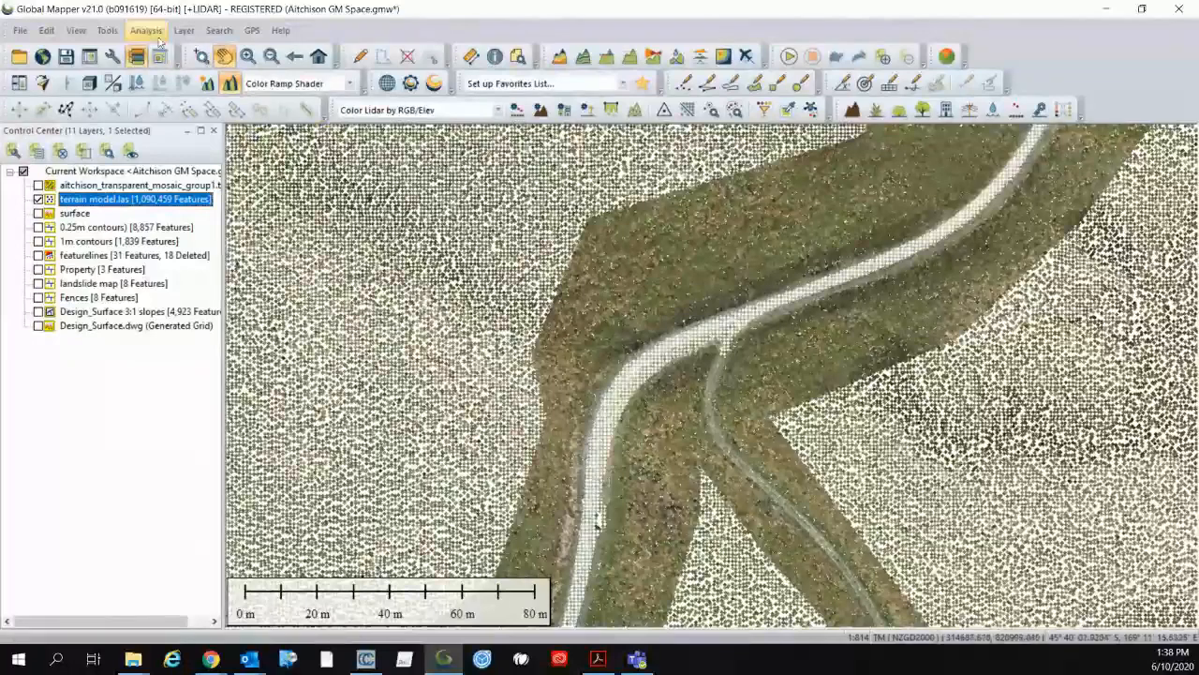
{"action": "left_click", "coordinate": [145, 30]}
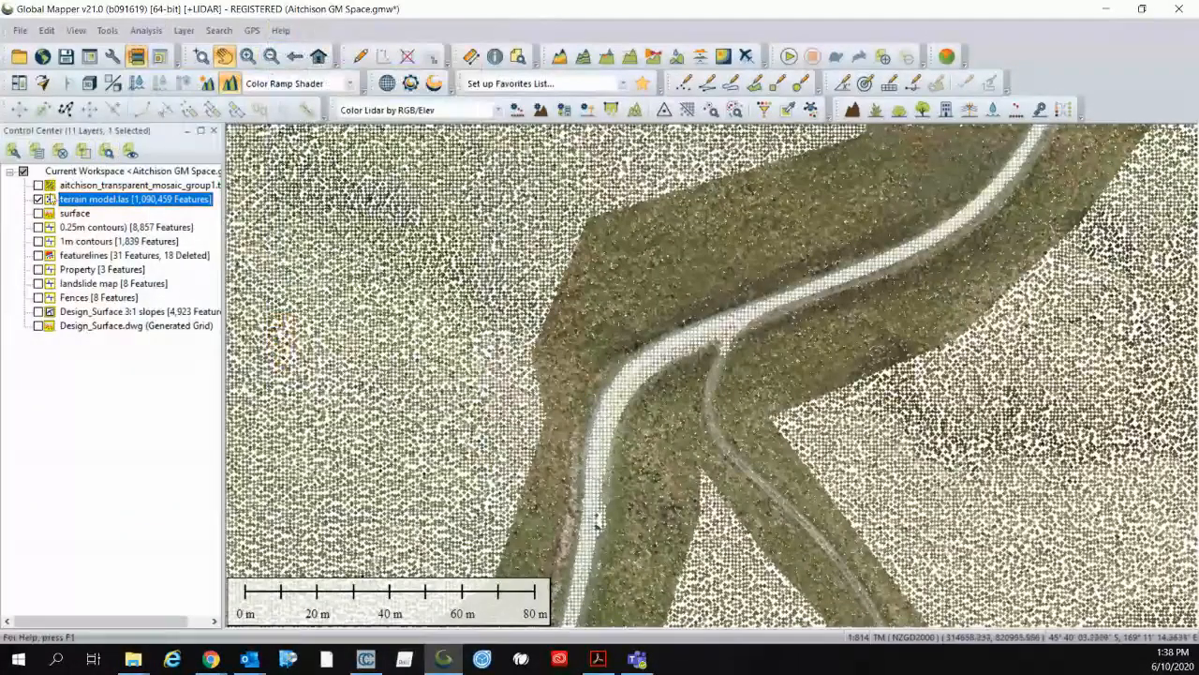
{"action": "left_click", "coordinate": [38, 199]}
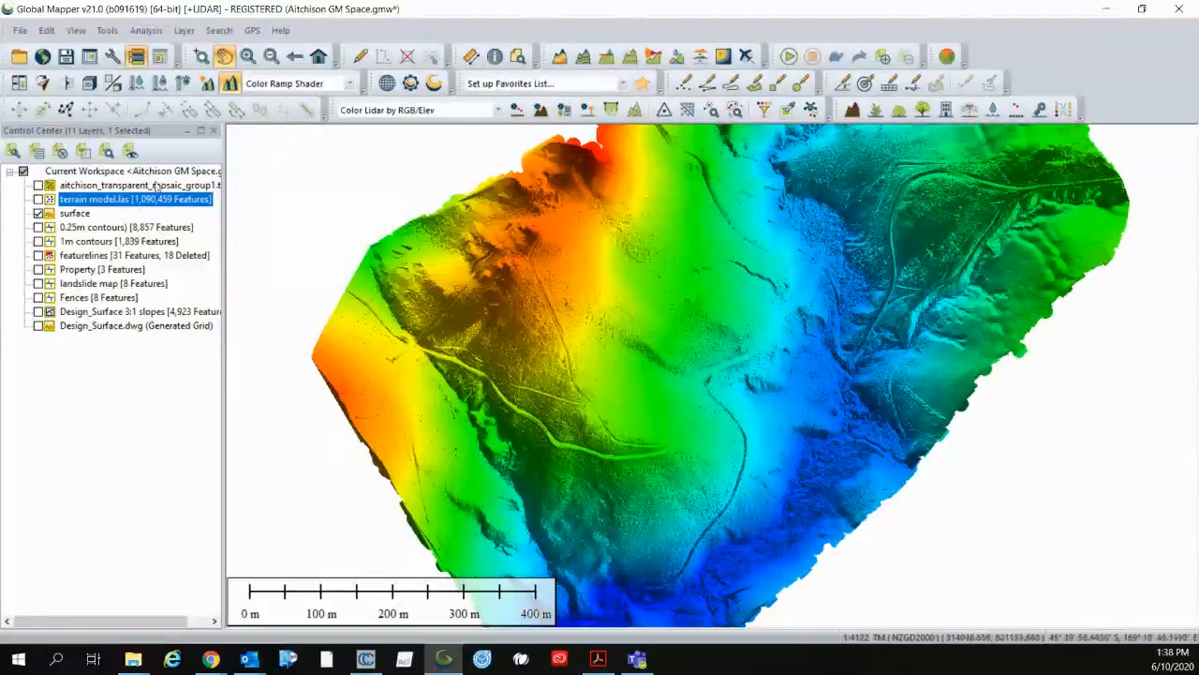
{"action": "left_click", "coordinate": [145, 30]}
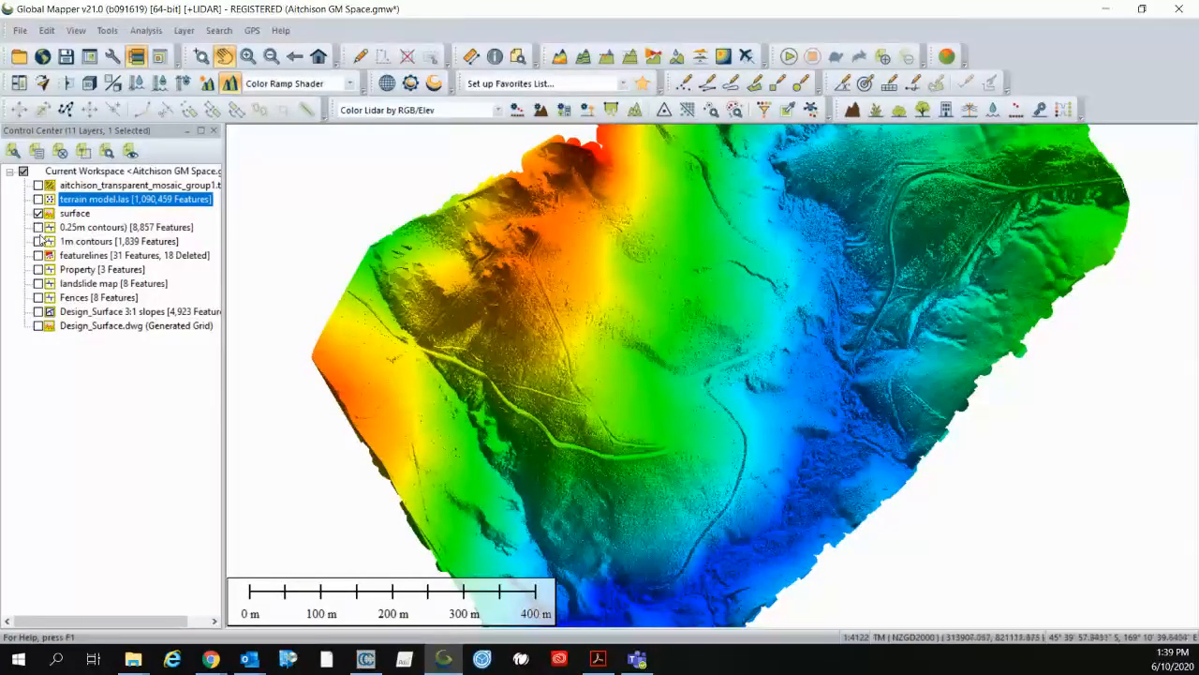
{"action": "left_click", "coordinate": [38, 199]}
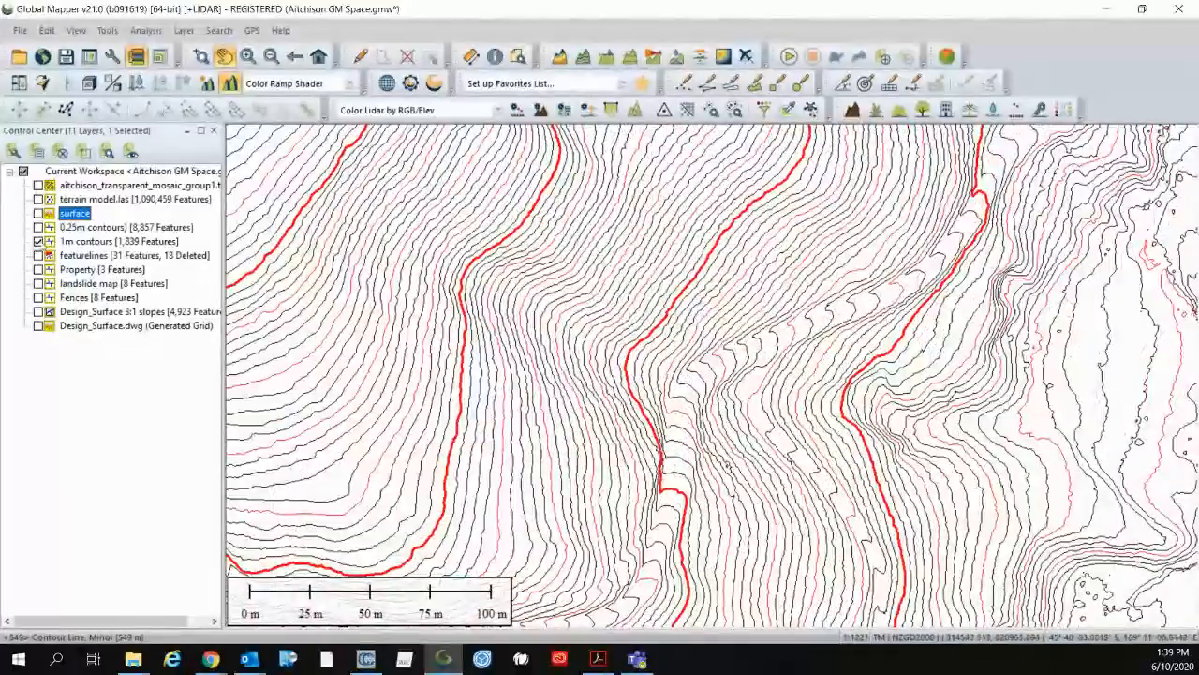
Turn on the aitchison_transparent_mosaic orthomosaic layer beneath the contours
{"action": "left_click", "coordinate": [38, 227]}
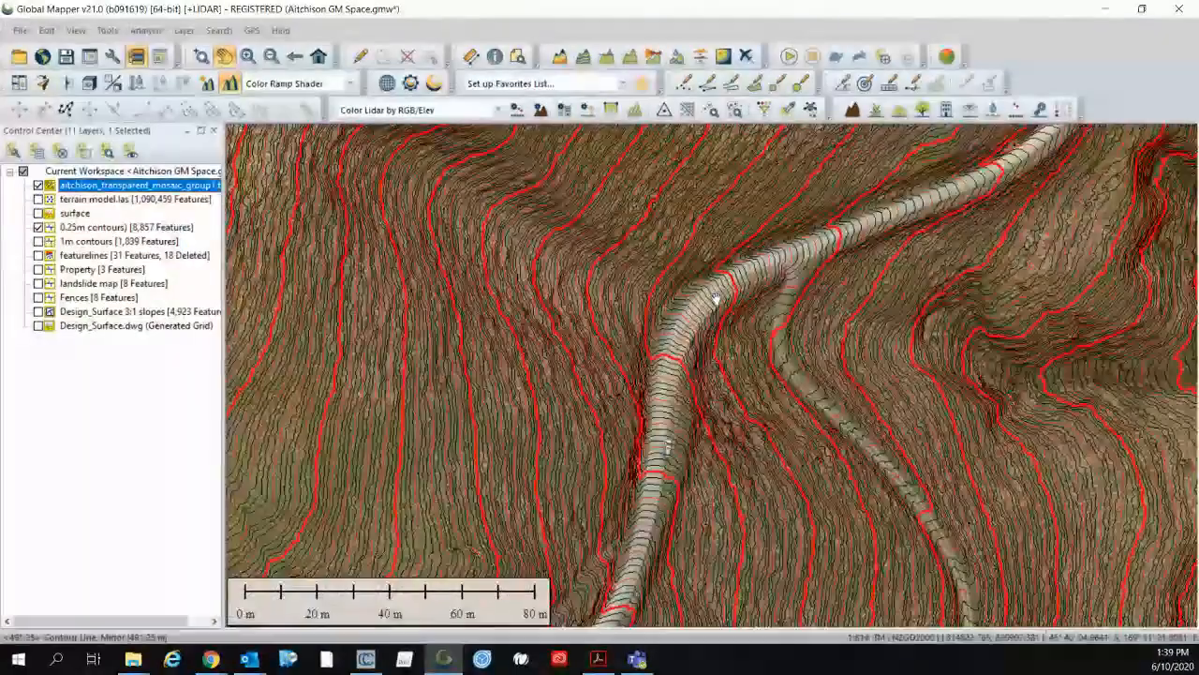
Zoom in toward the road bend over the orthomosaic
{"action": "scroll", "scroll_direction": "down", "scroll_amount": 3}
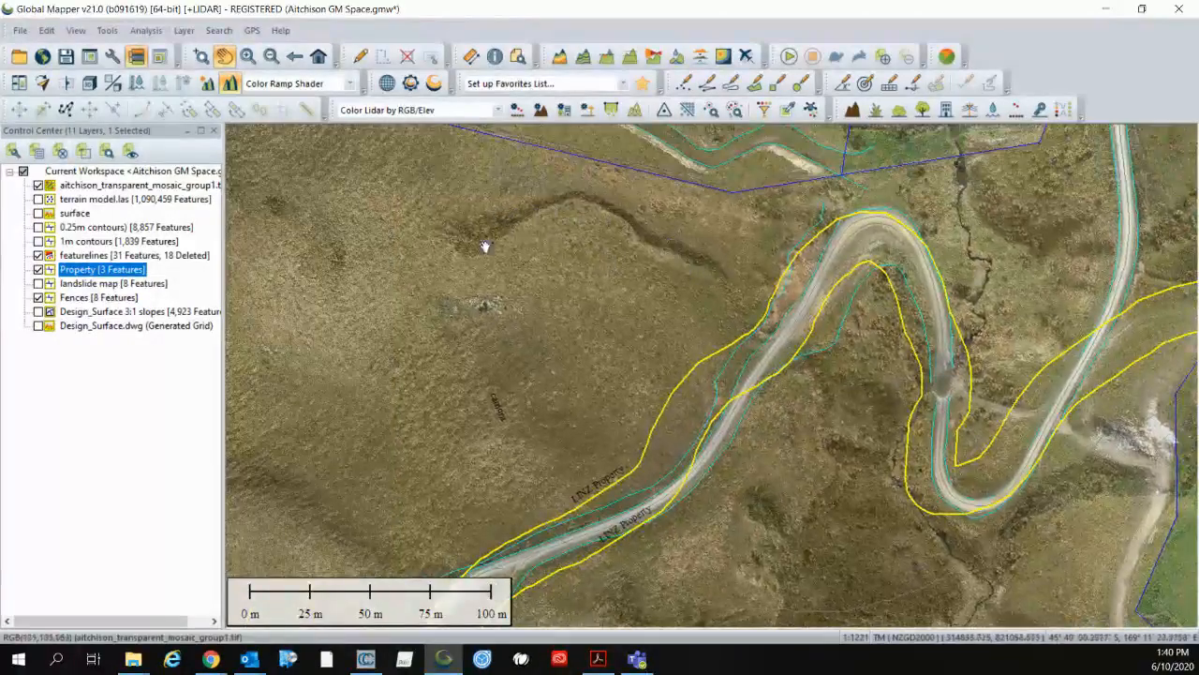
Turn on the landslide map and the 1m contours layers
{"action": "left_click", "coordinate": [39, 283]}
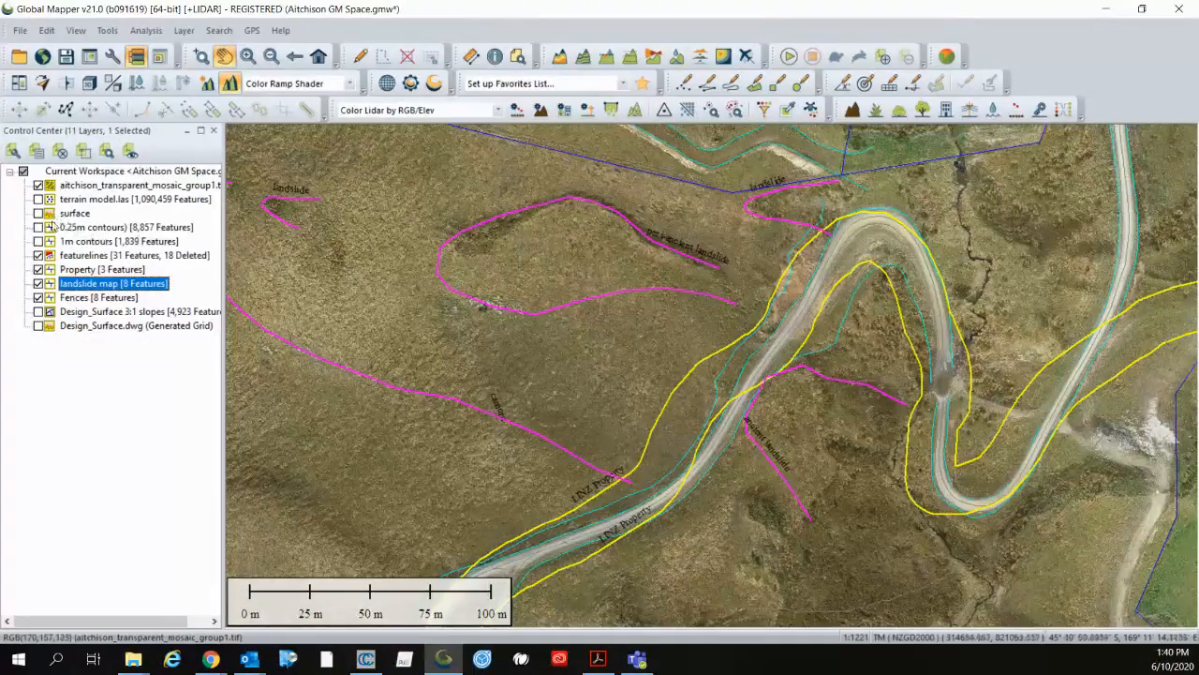
{"action": "left_click", "coordinate": [38, 241]}
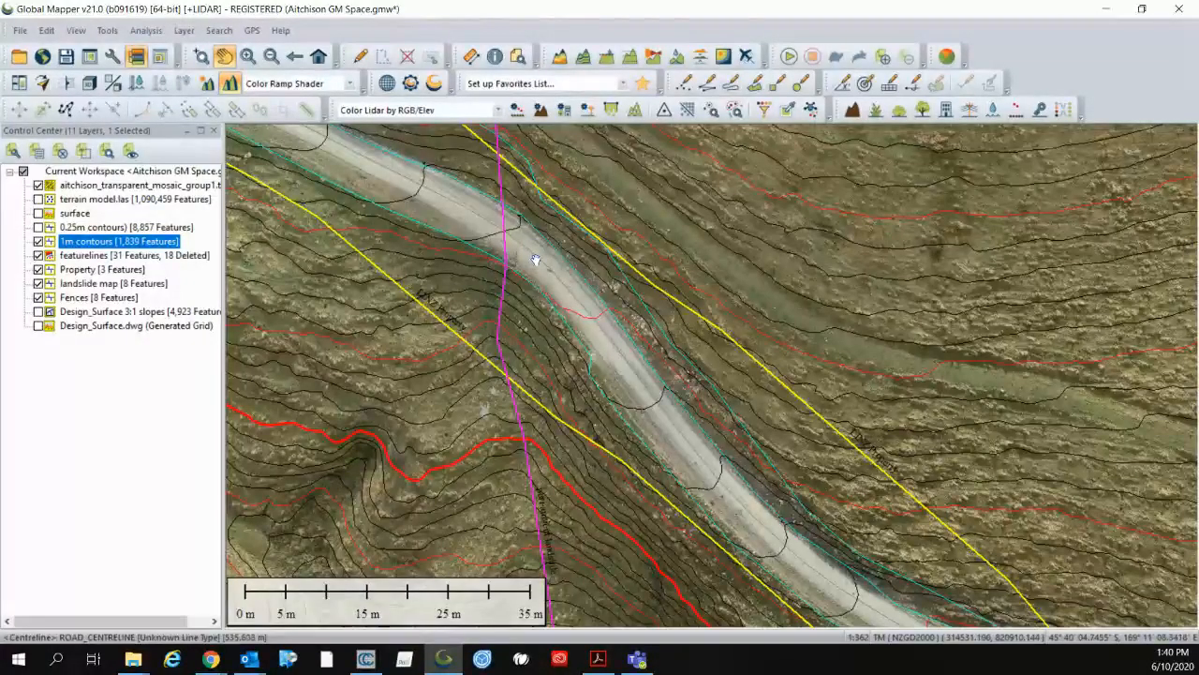
{"action": "left_click_drag", "start_coordinate": [534, 258], "coordinate": [635, 304]}
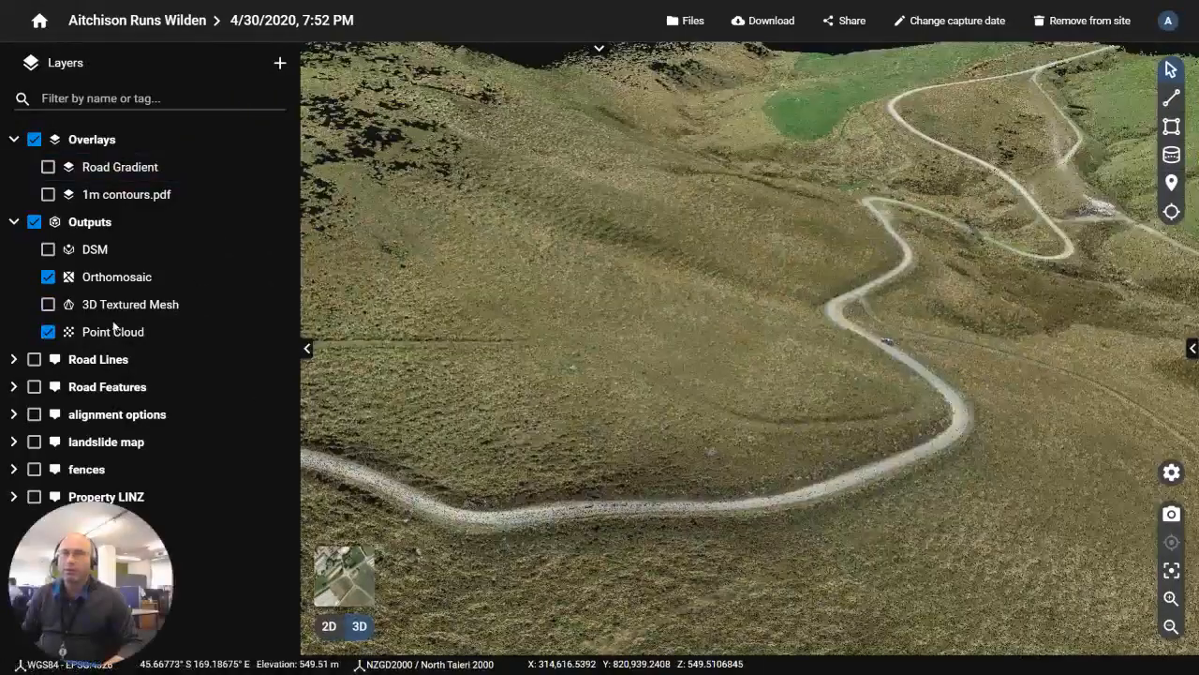
Show the Road Lines and Road Features layers
{"action": "left_click", "coordinate": [34, 359]}
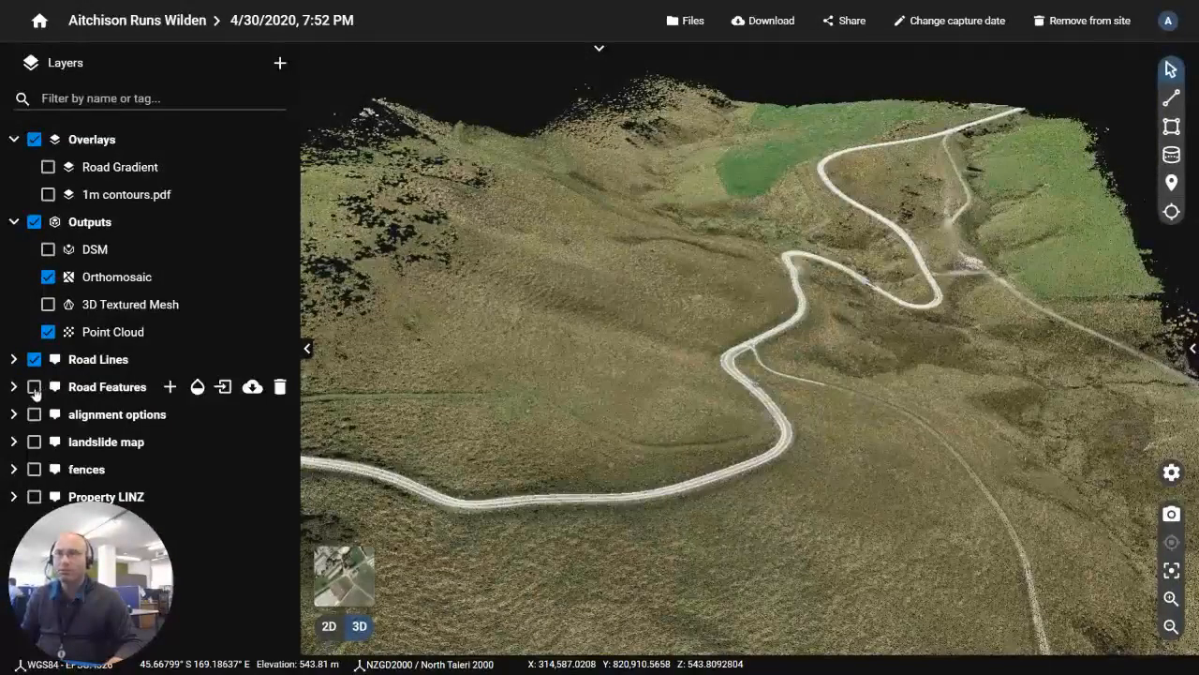
{"action": "left_click", "coordinate": [34, 386]}
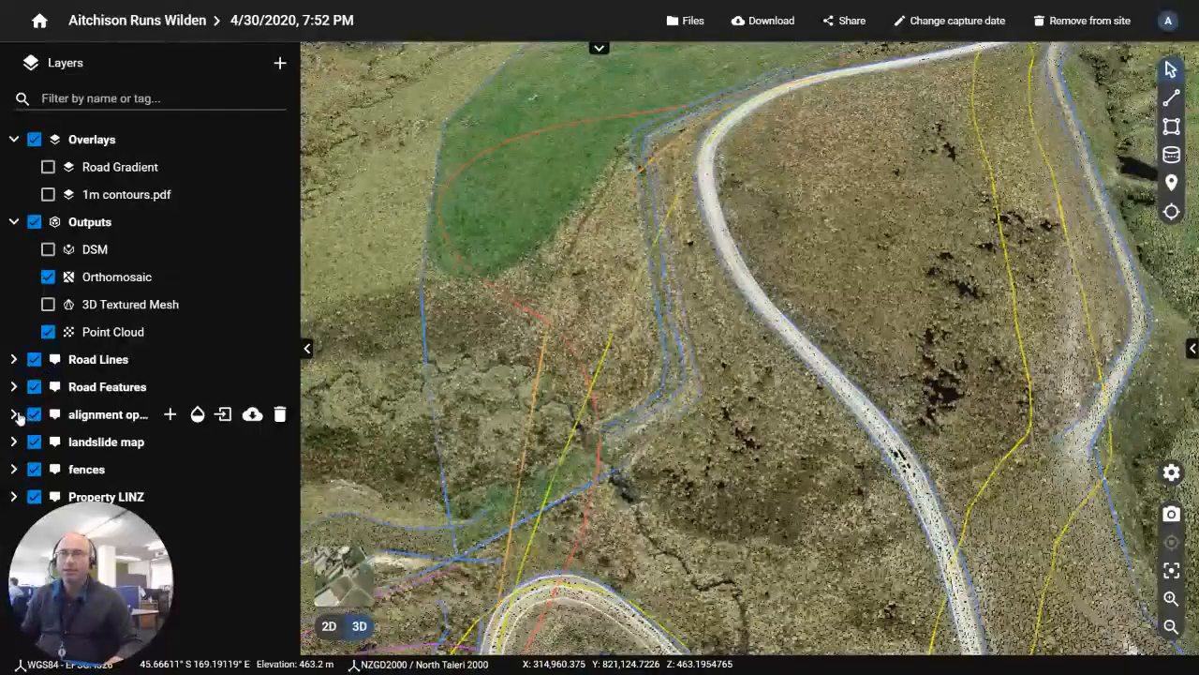
{"action": "left_click", "coordinate": [34, 414]}
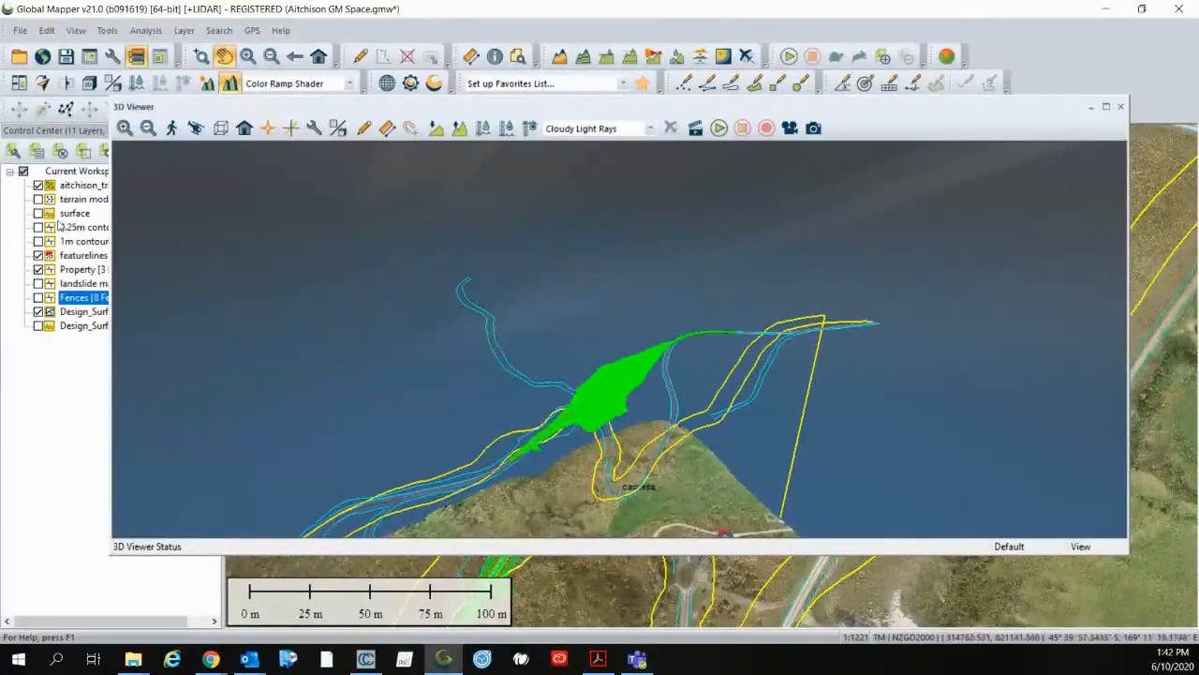
Close the 3D Viewer and apply the surface's translucent green display settings
{"action": "left_click", "coordinate": [40, 212]}
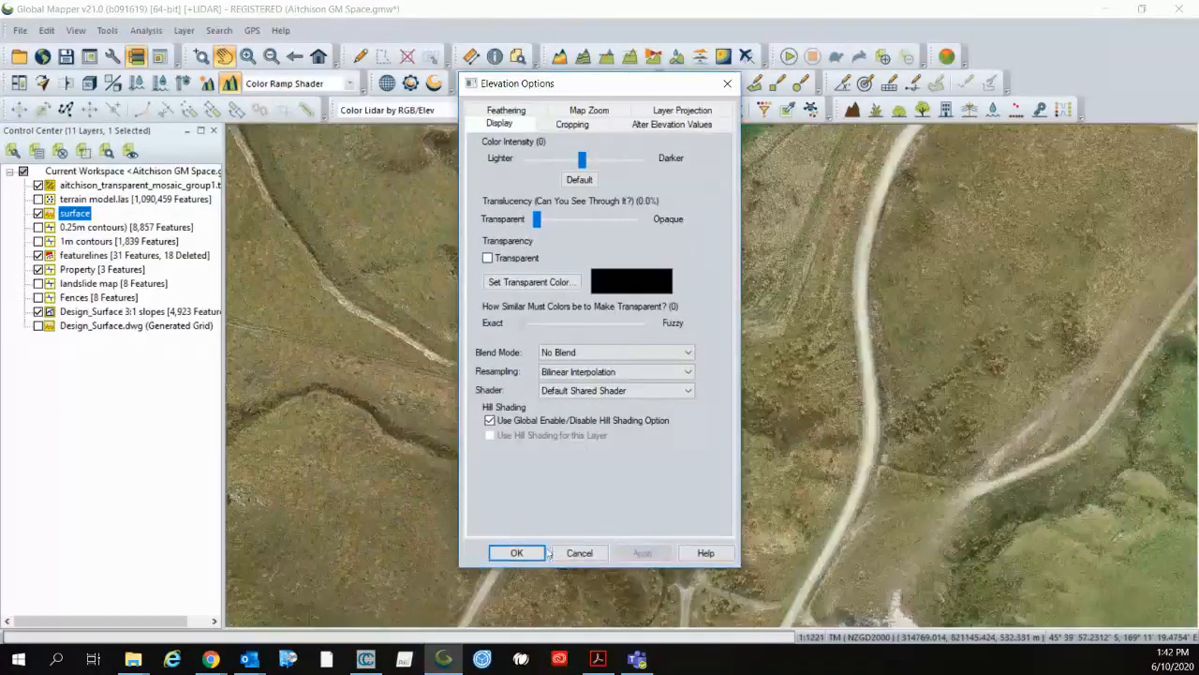
{"action": "left_click", "coordinate": [516, 552]}
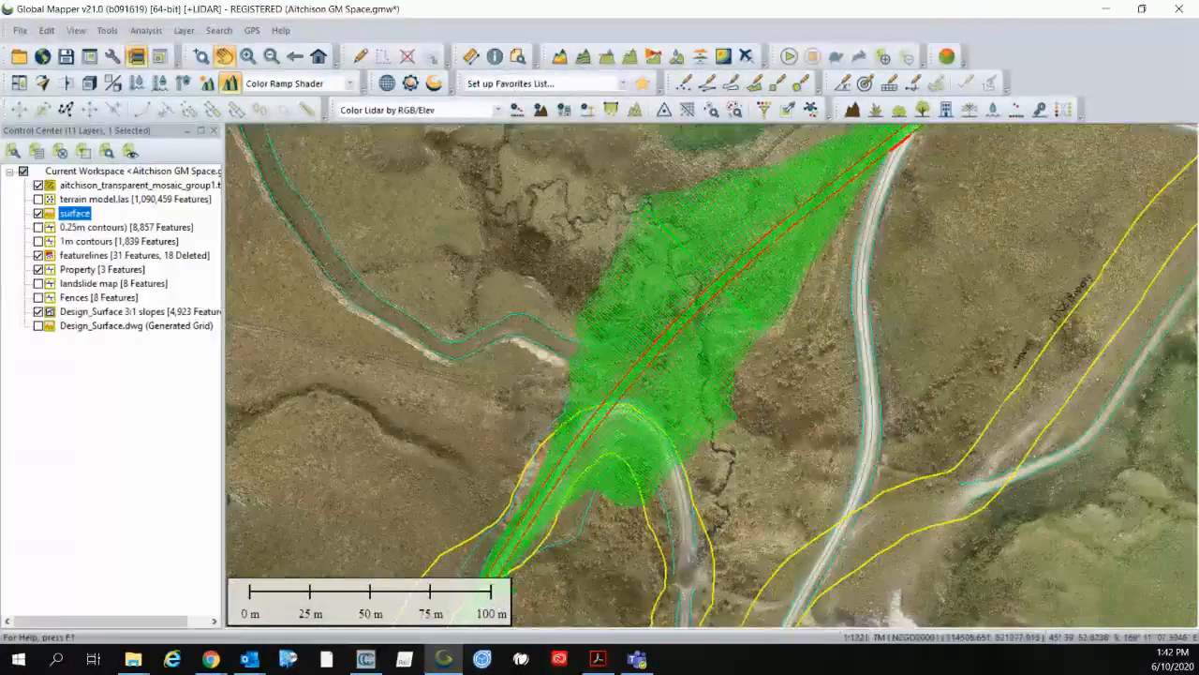